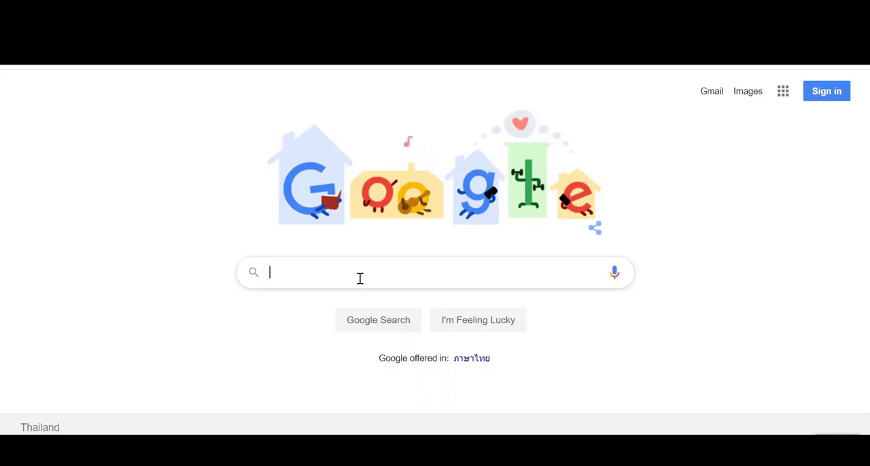
# Find Socrative through a Google search and sign in to the teacher account
pyautogui.write('socrative')
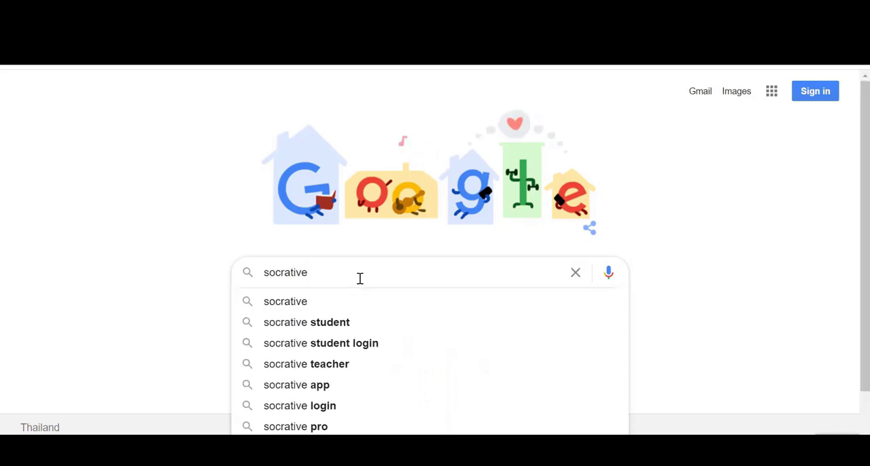
pyautogui.click(306, 364)
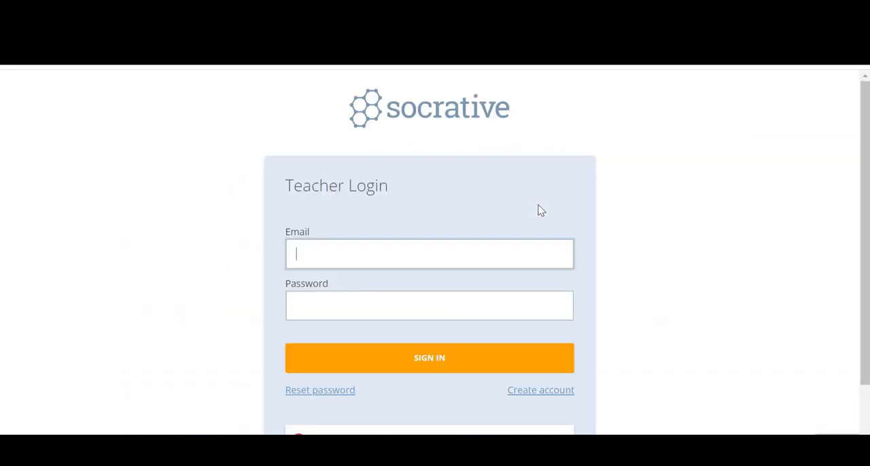
pyautogui.click(429, 358)
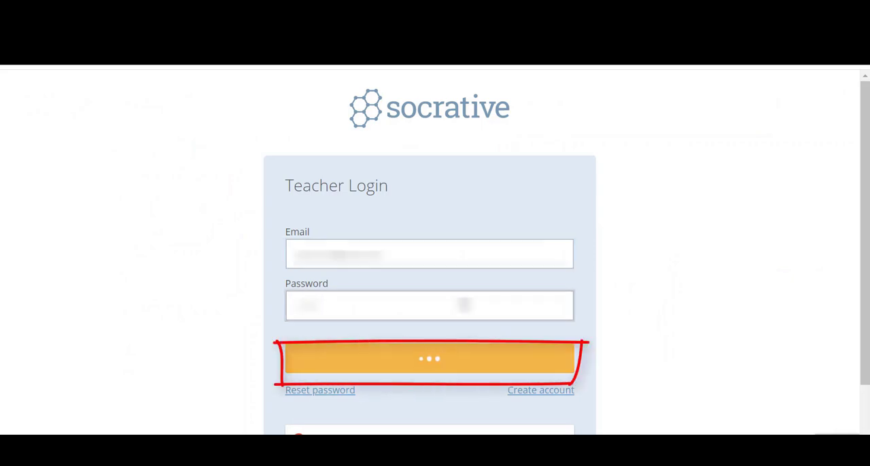
pyautogui.click(428, 360)
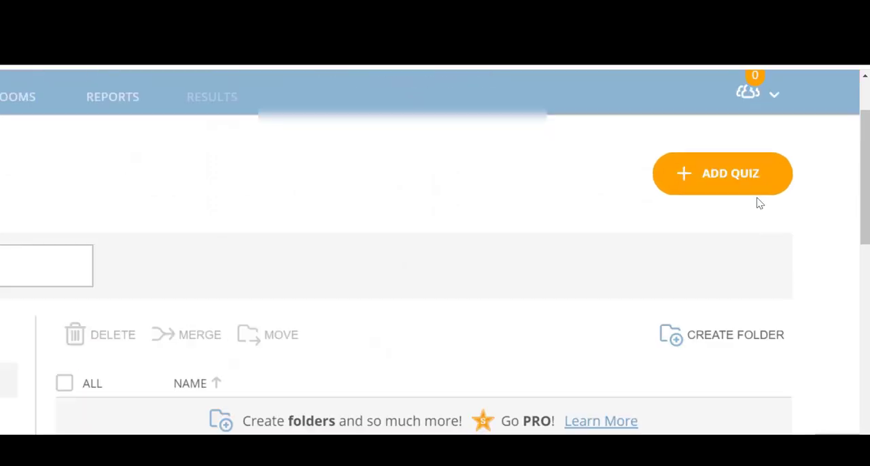
# Create a brand new quiz and change its title from 'Untitled Quiz' to 'Review quiz'
pyautogui.click(721, 174)
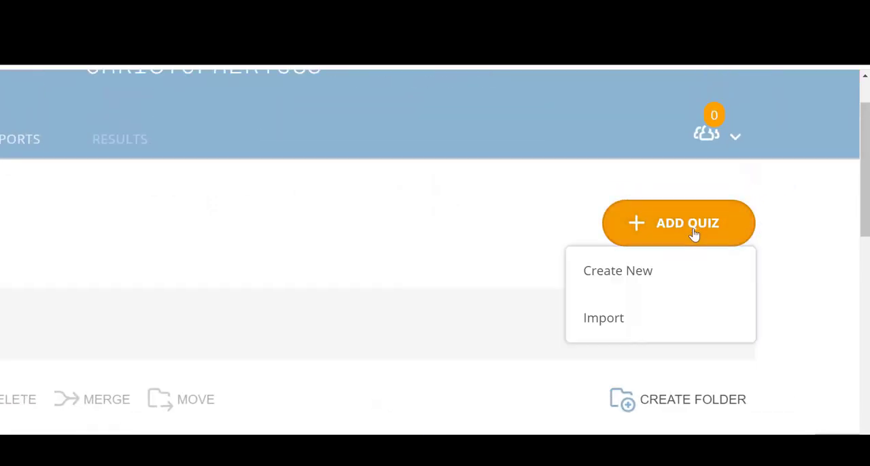
pyautogui.click(617, 270)
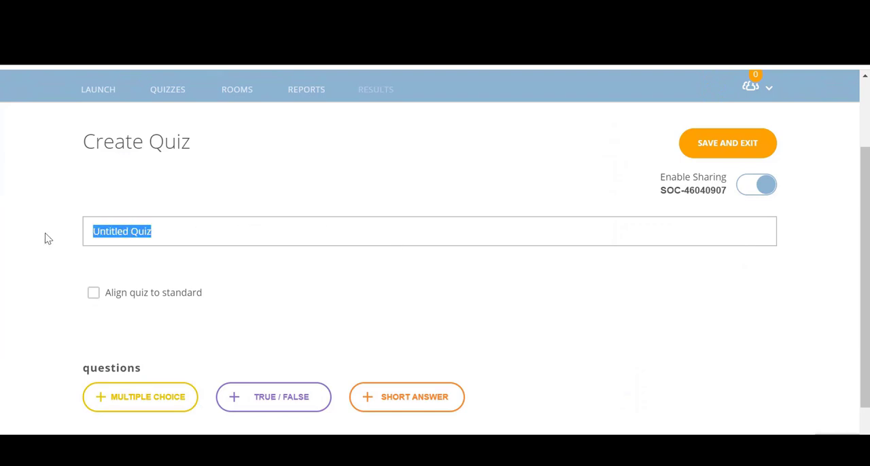
pyautogui.write('Review')
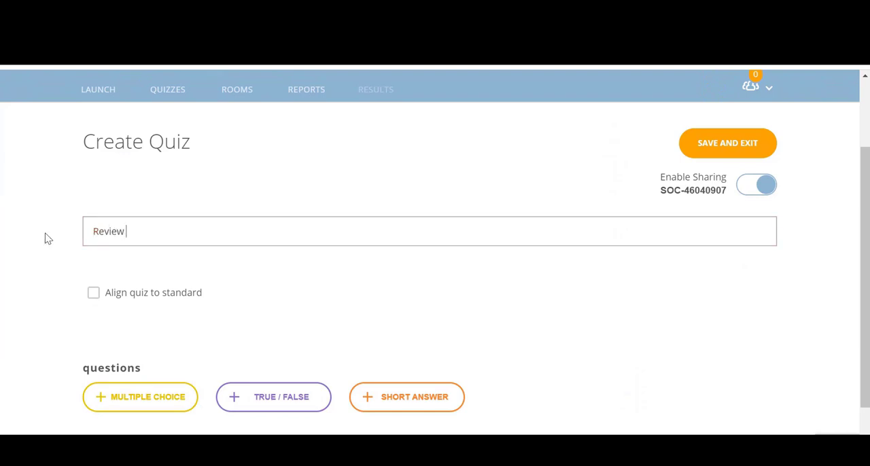
pyautogui.write('quiz')
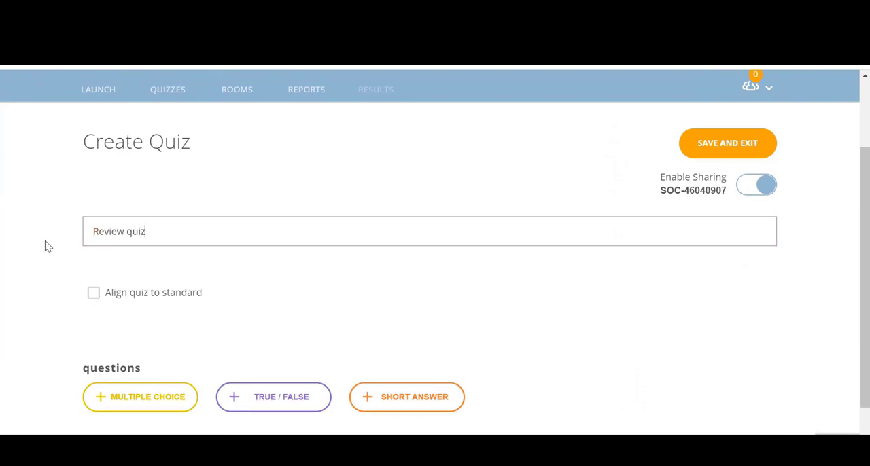
pyautogui.scroll(-3)
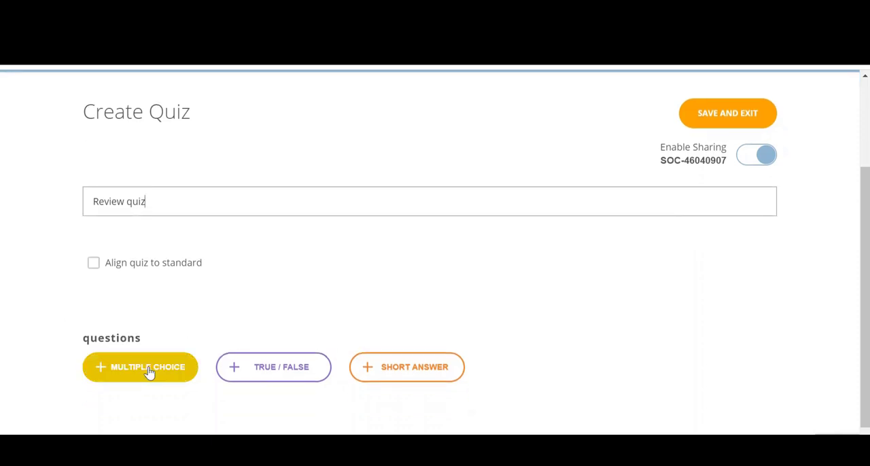
# Add multiple-choice question 'Sophie is making pancakes. I am helping ___' with choices him, her, she
pyautogui.click(140, 367)
pyautogui.write('Sophie is')
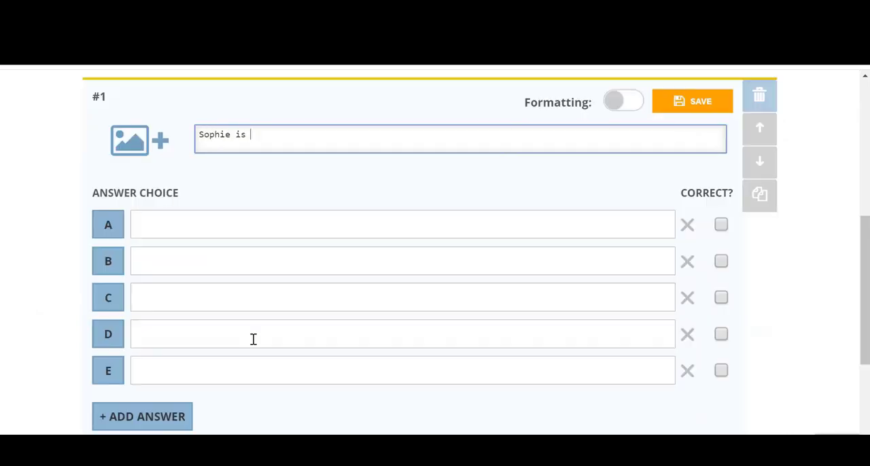
pyautogui.write('making pank')
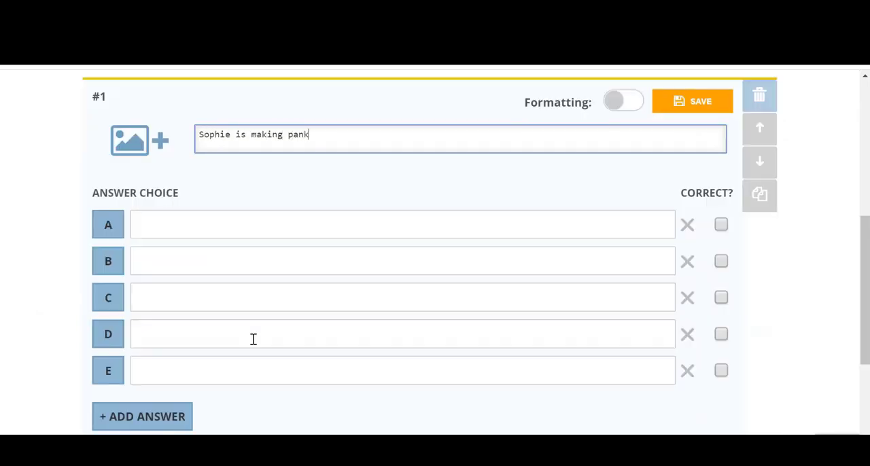
pyautogui.write('cakes.')
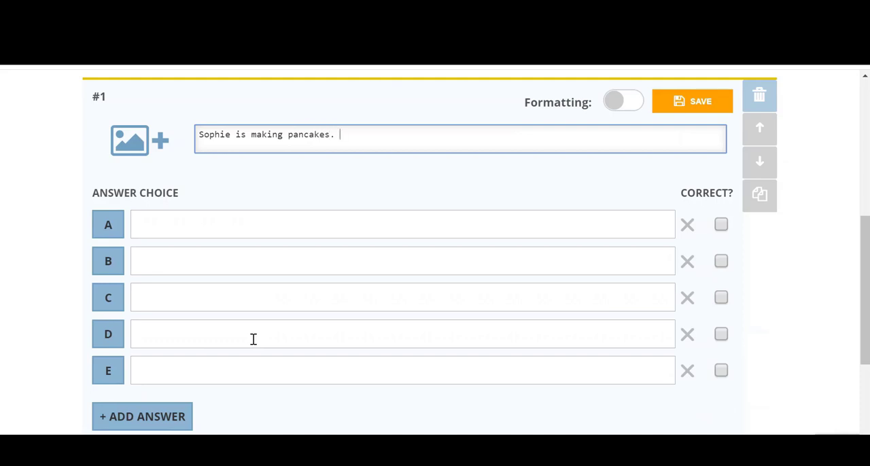
pyautogui.write('I am help')
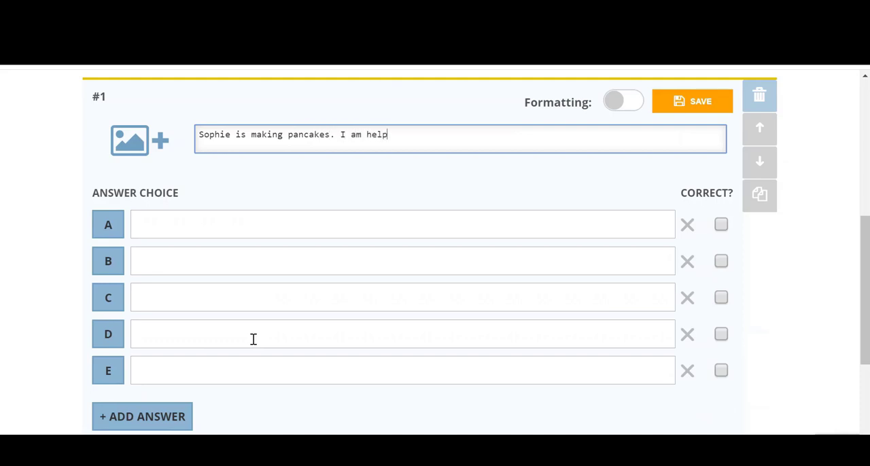
pyautogui.write('ing ___')
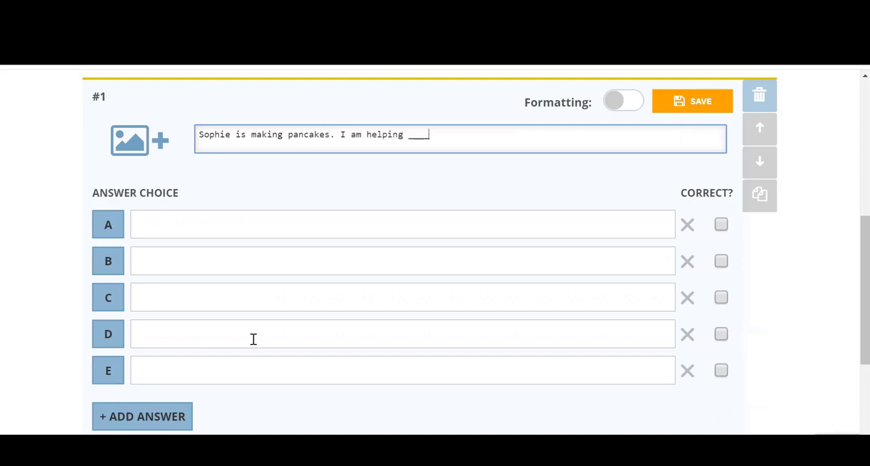
pyautogui.write('_')
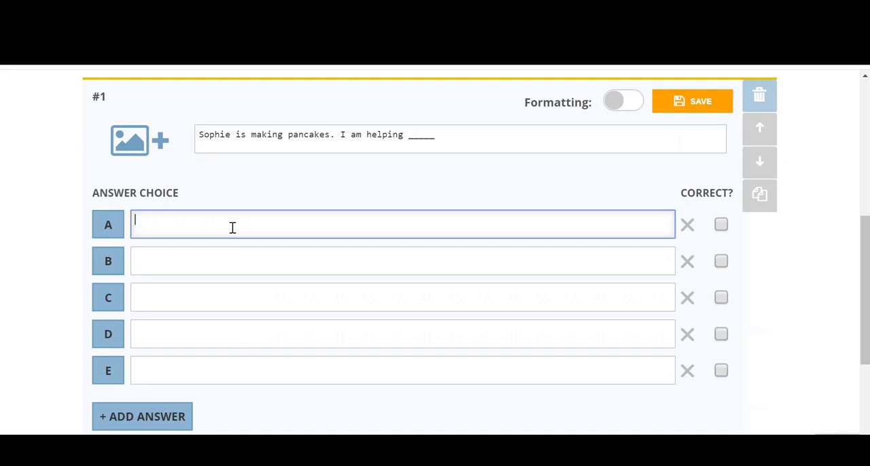
pyautogui.write('him')
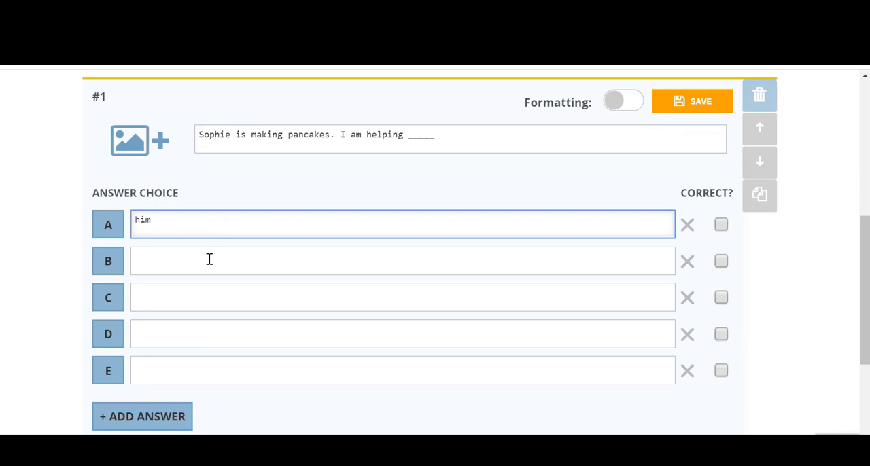
pyautogui.write('her')
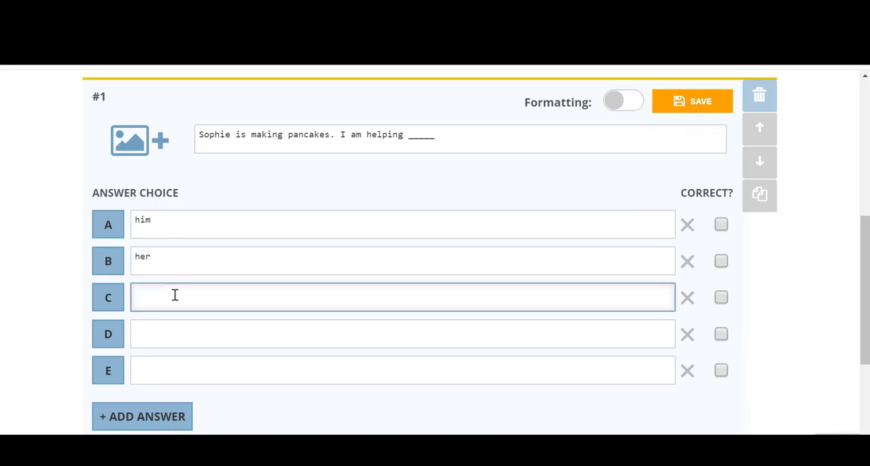
pyautogui.write('she')
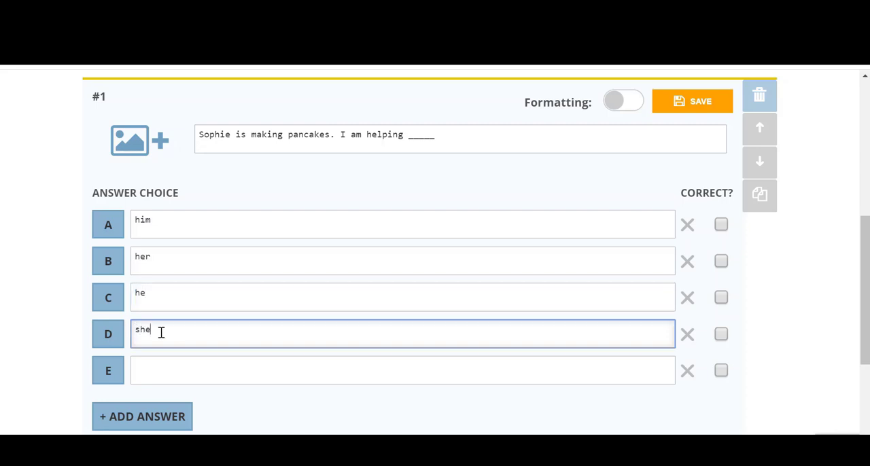
pyautogui.moveTo(687, 335)
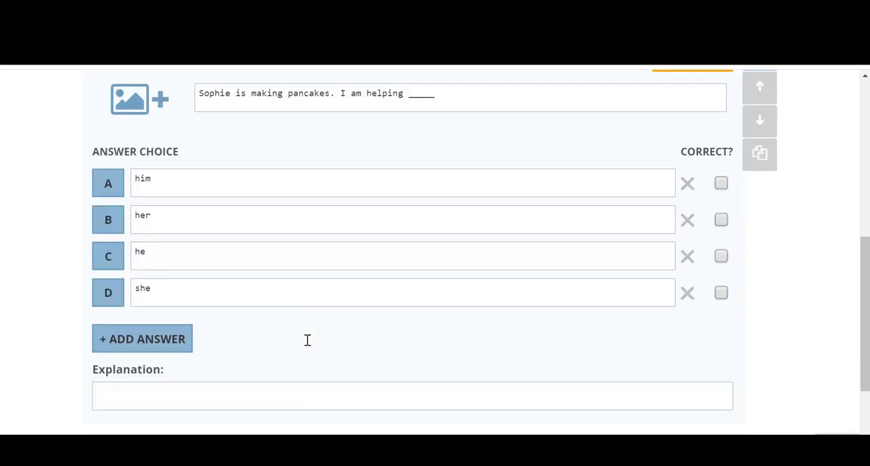
pyautogui.moveTo(649, 278)
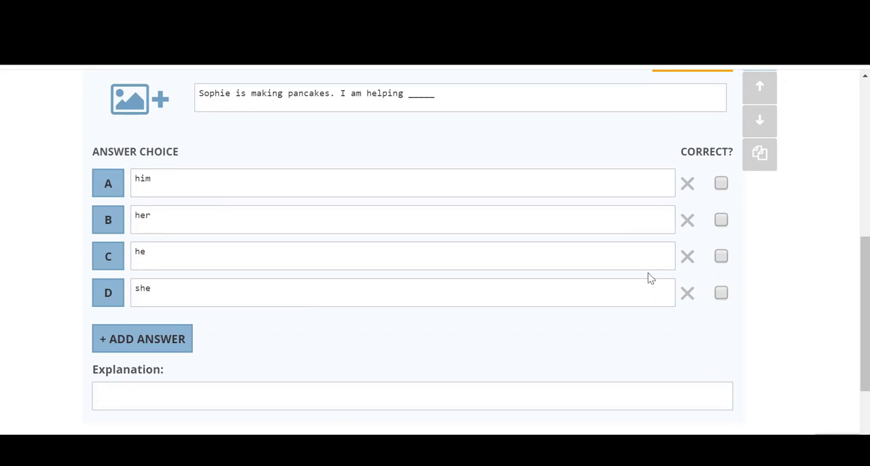
# Mark 'her' correct and add the explanation ''Her' is the object pronoun of 'she''
pyautogui.click(720, 219)
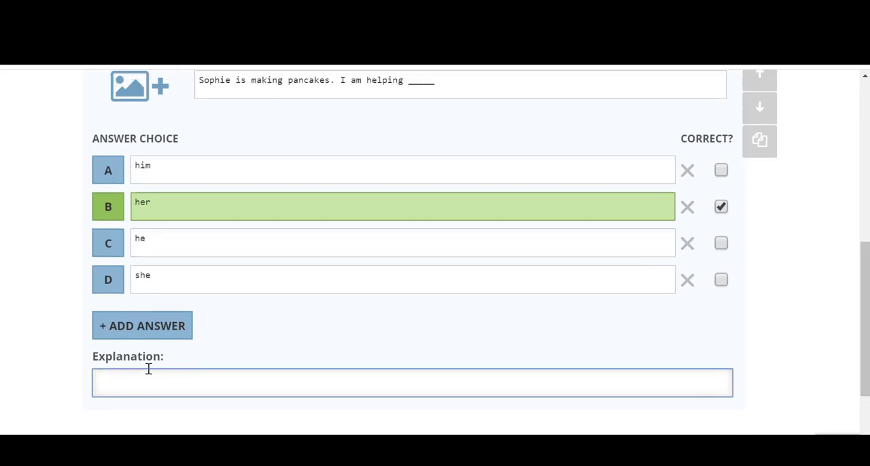
pyautogui.write("'Her' is the object pronoun of 'she'")
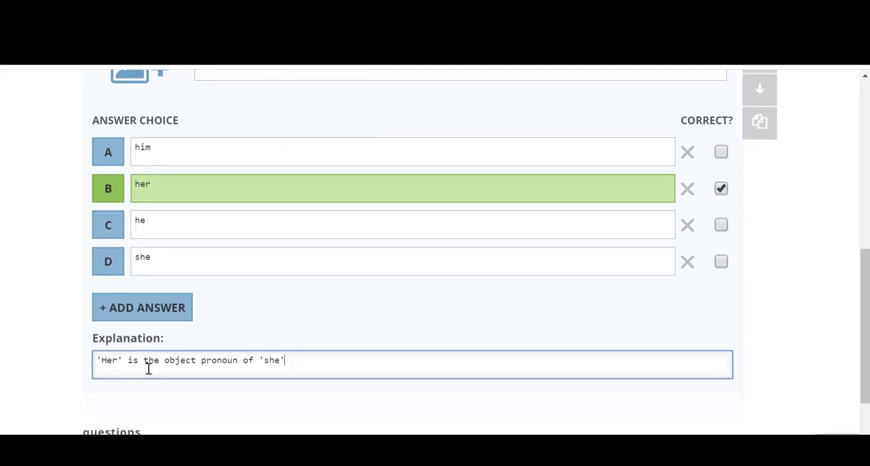
pyautogui.scroll(-3)
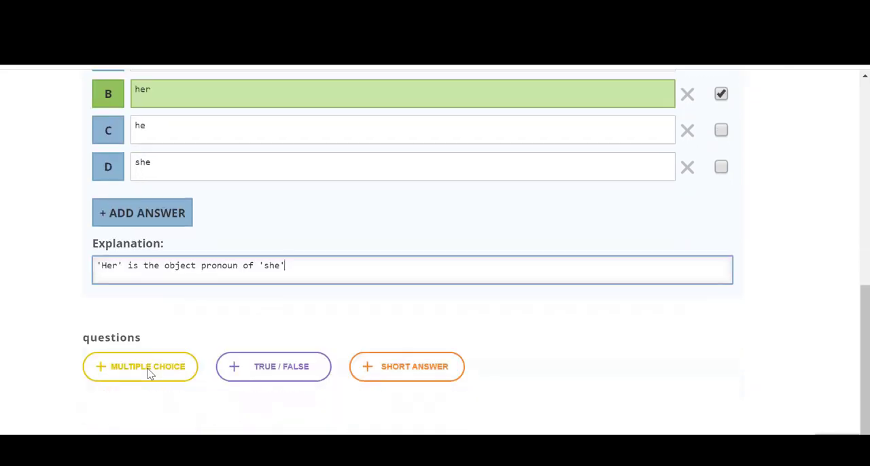
pyautogui.scroll(3)
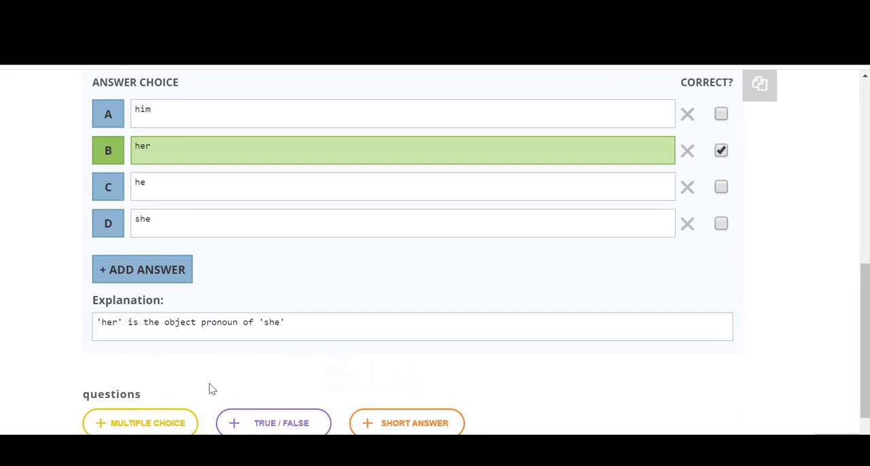
pyautogui.moveTo(150, 425)
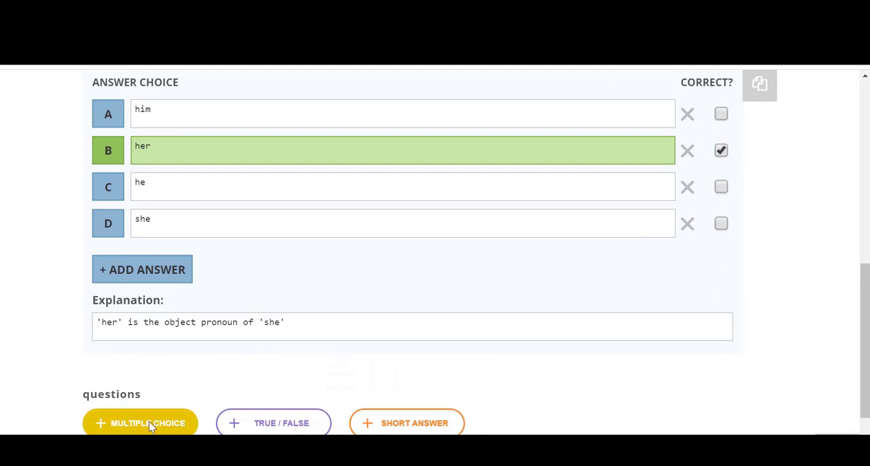
# Add a multiple-choice question 'These pancakes are too sweet for ___'
pyautogui.click(140, 424)
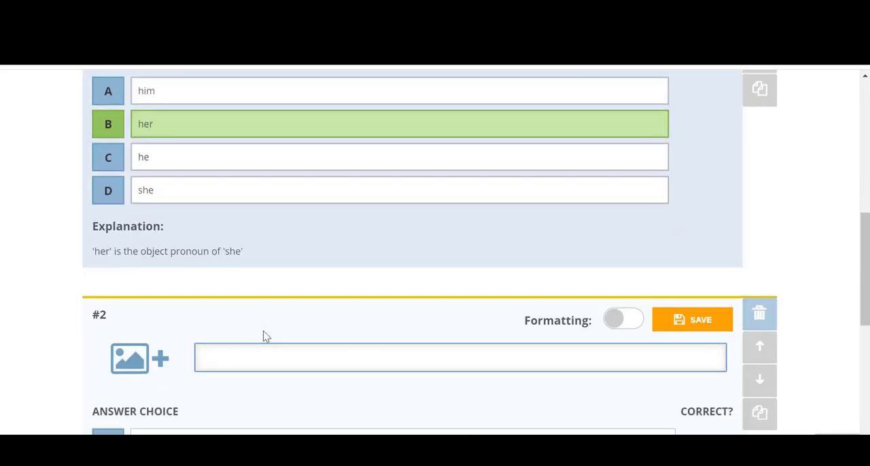
pyautogui.write('These')
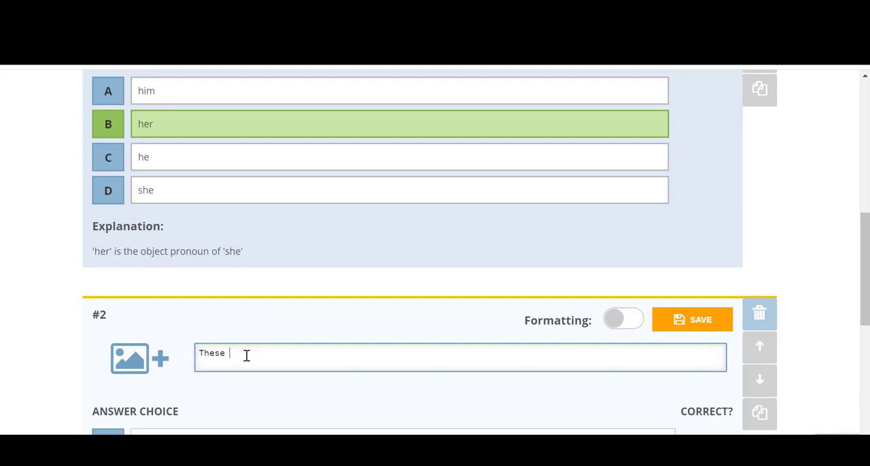
pyautogui.write('pancakes a')
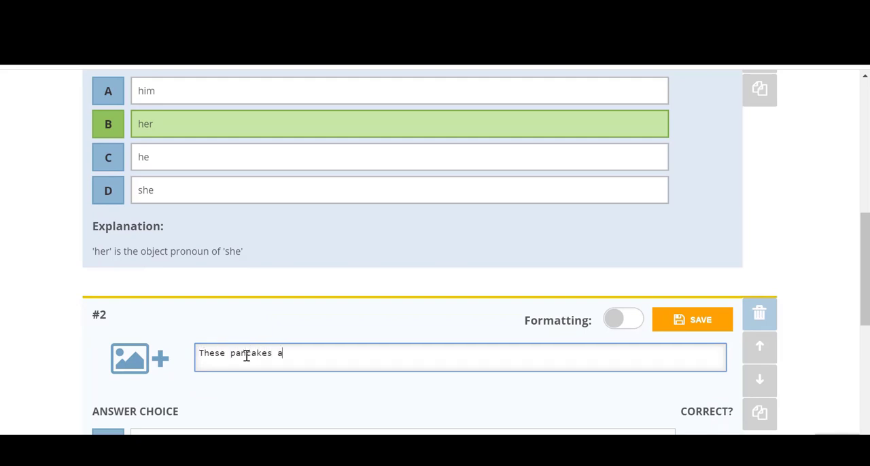
pyautogui.write('re too sweet for _______')
pyautogui.write('I')
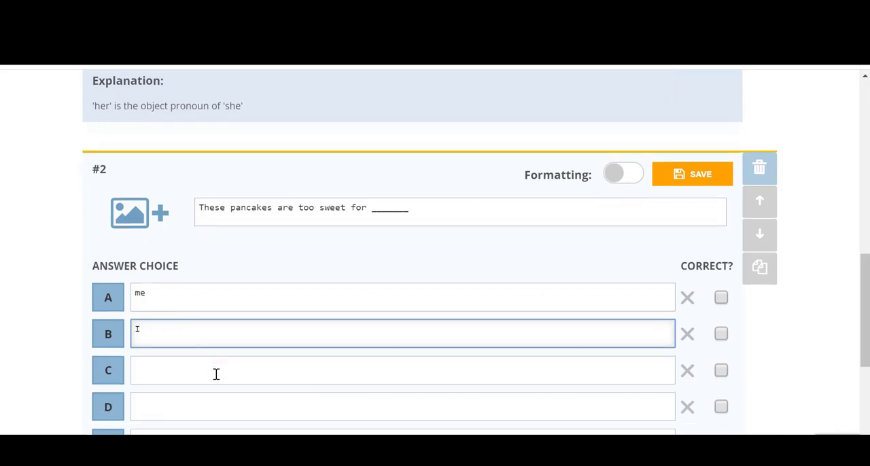
pyautogui.scroll(-3)
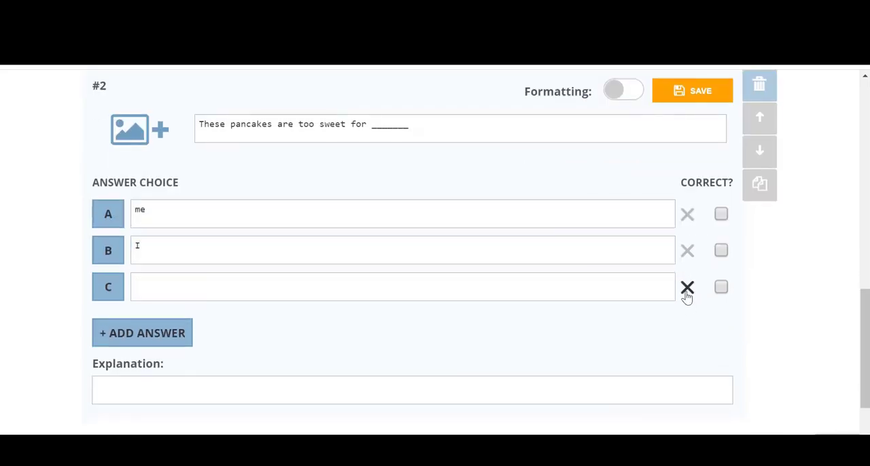
# Remove the empty third choice, explain ''me' is the object pronoun of 'I'', and tick correct
pyautogui.click(687, 287)
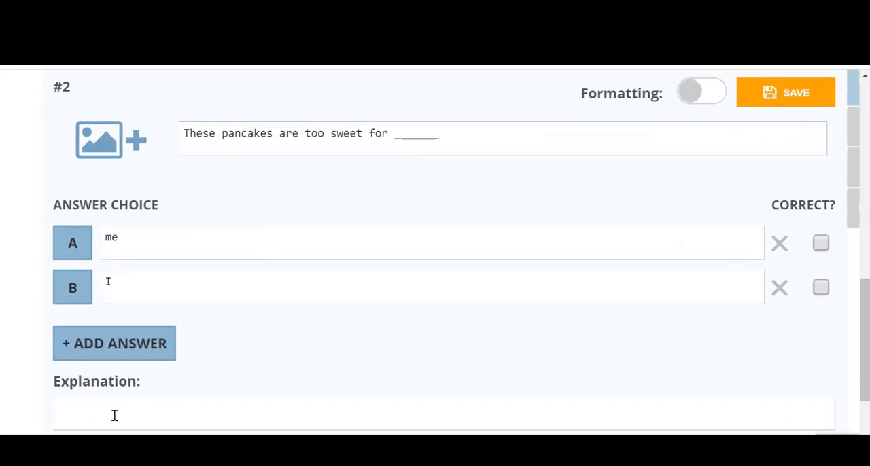
pyautogui.write("'me' is the object prod")
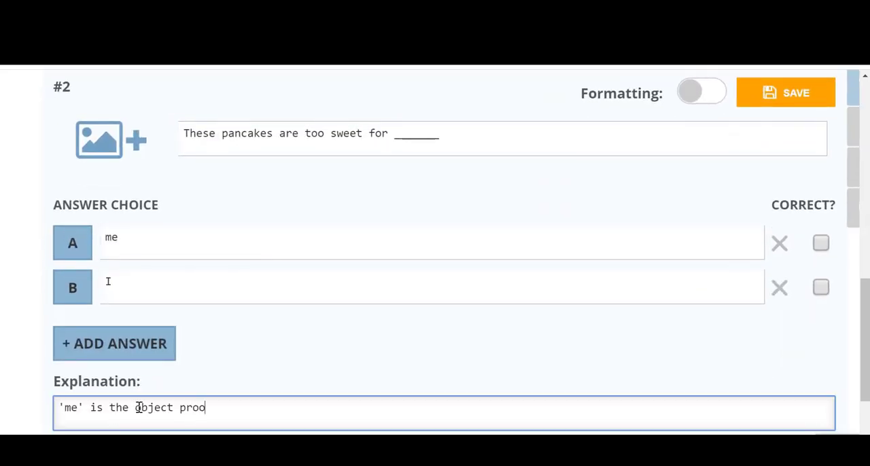
pyautogui.write('noun of')
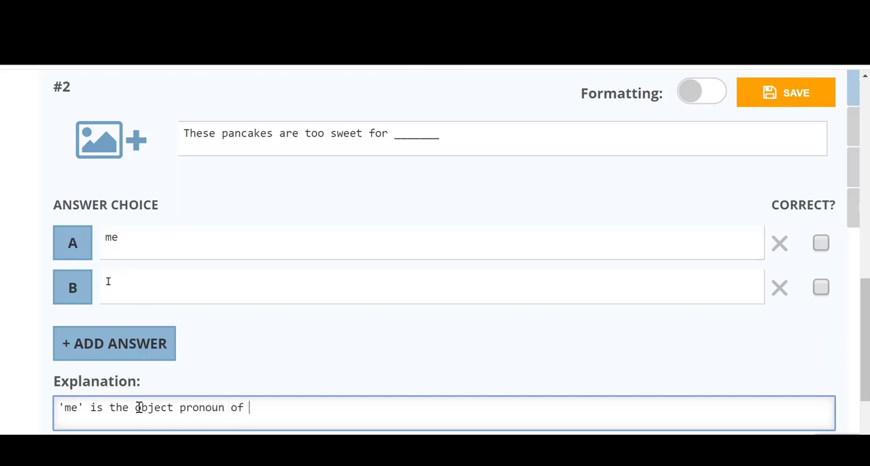
pyautogui.write("'I'")
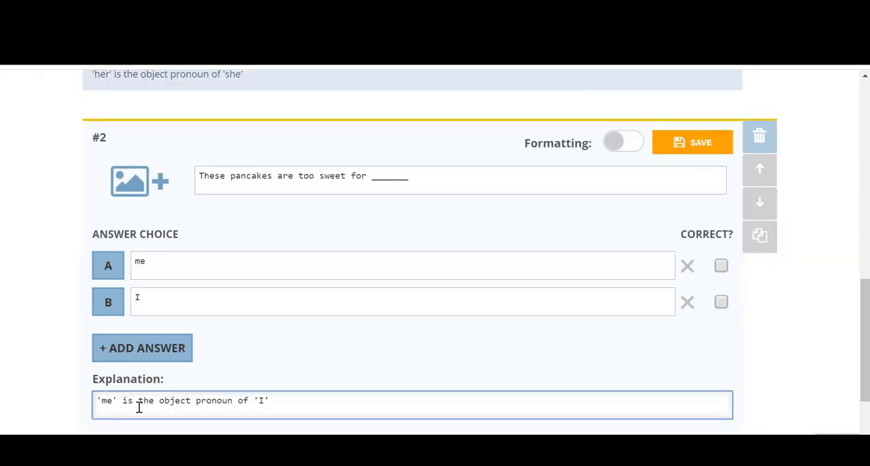
pyautogui.click(720, 266)
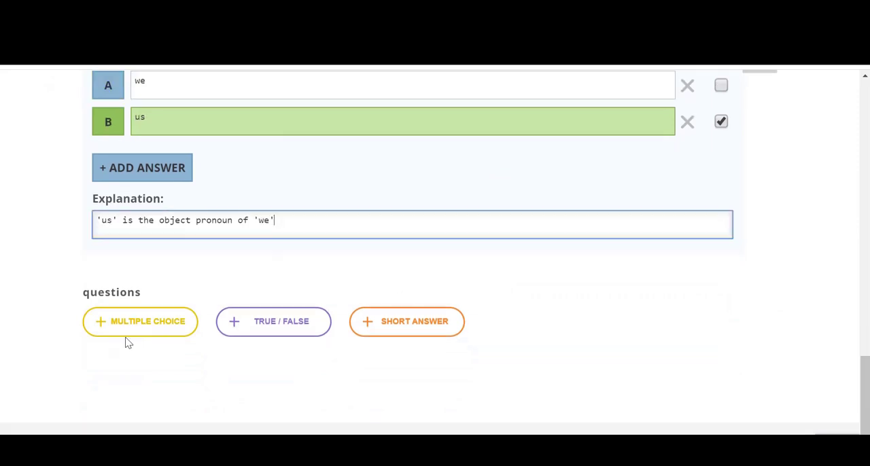
# Add the kitchen-appliance picture question with choices whisk, blend, grate, weight, whisk marked correct
pyautogui.click(140, 322)
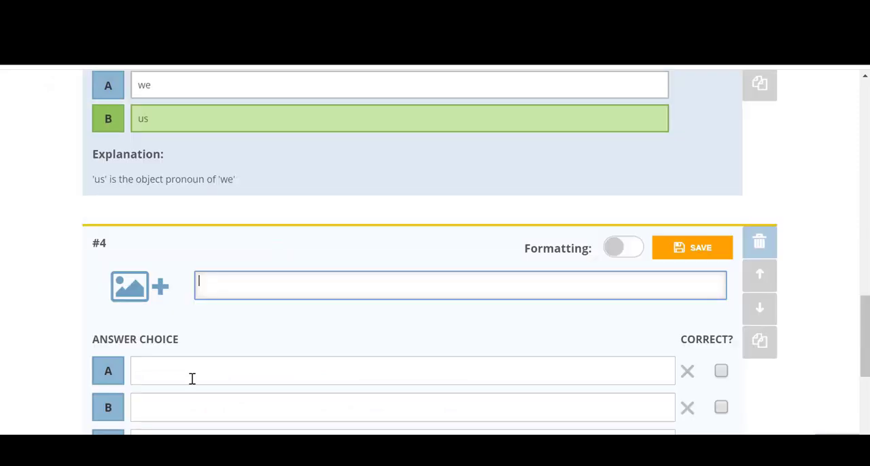
pyautogui.write('Look at the picture of this kitchen appliance. Which VERB matches the picture?')
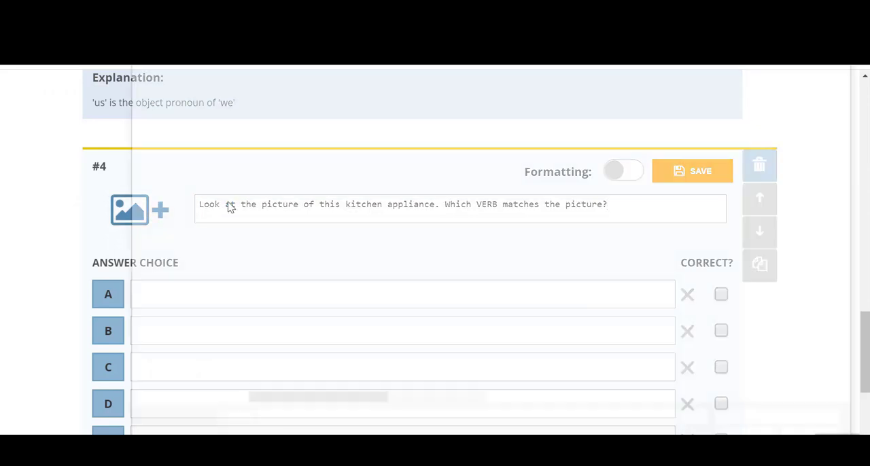
pyautogui.click(129, 209)
pyautogui.write('blen')
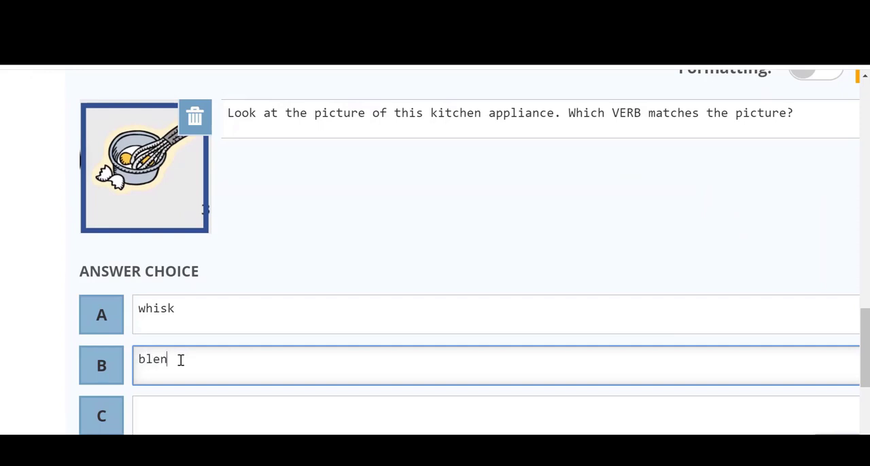
pyautogui.write('grate')
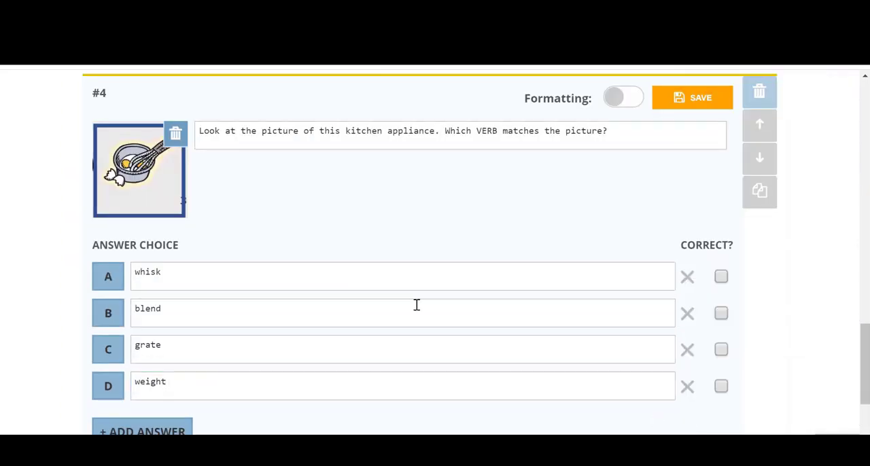
pyautogui.click(720, 276)
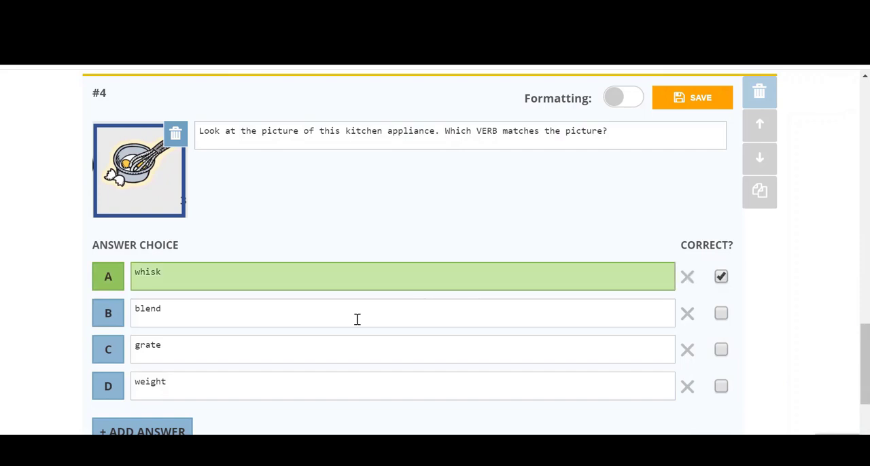
pyautogui.scroll(-3)
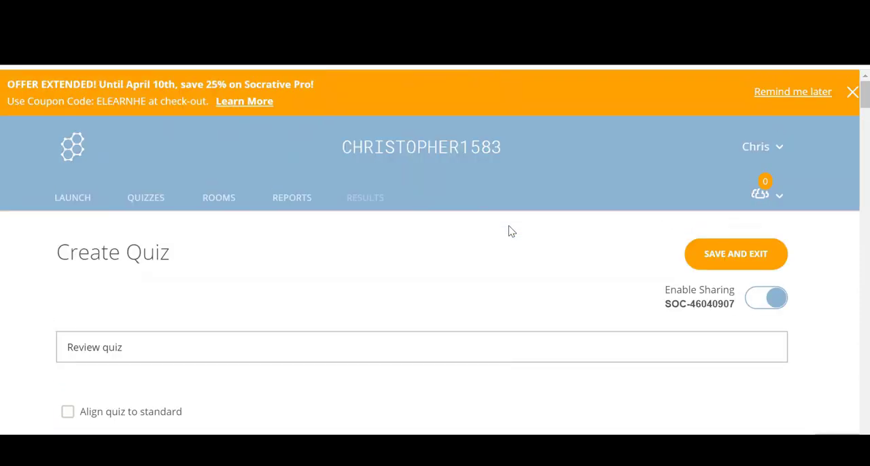
# Save and exit the Review quiz, then go to the Launch page
pyautogui.scroll(-3)
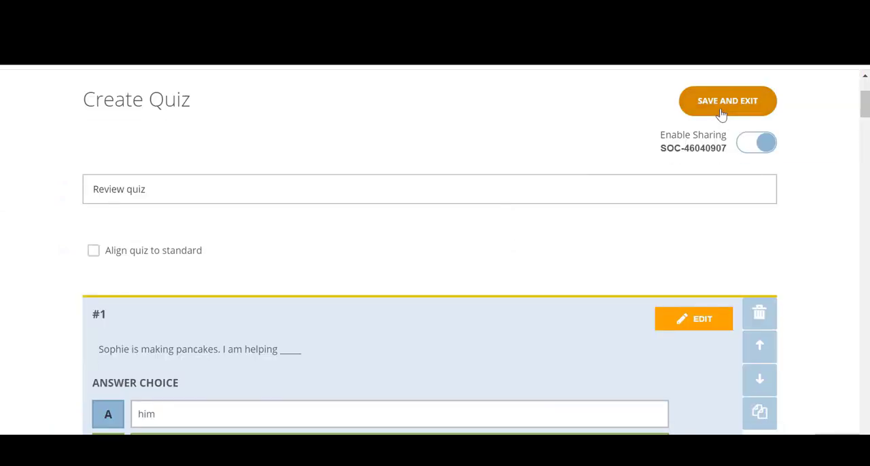
pyautogui.click(727, 101)
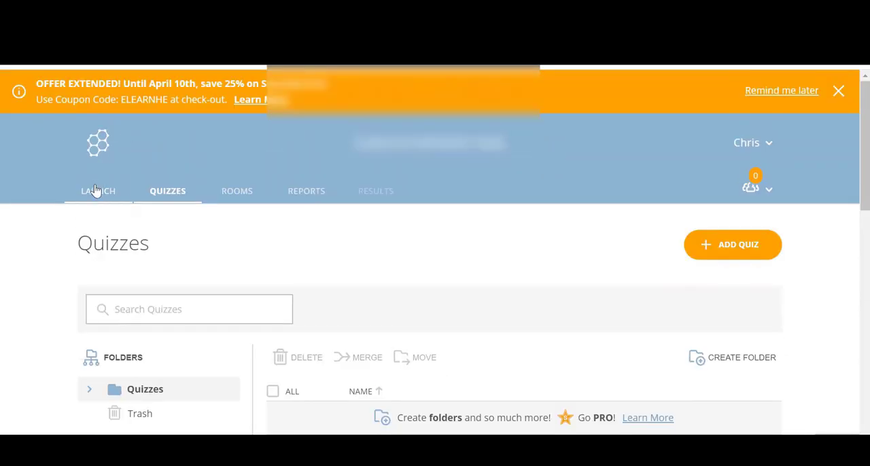
pyautogui.click(97, 191)
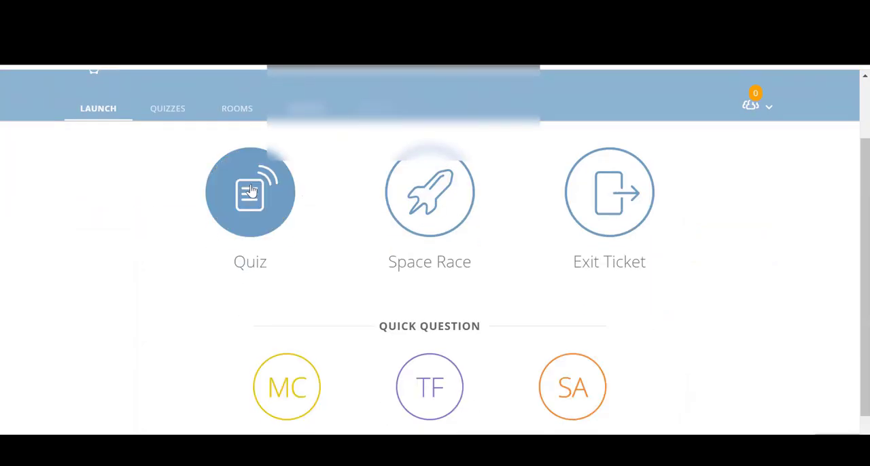
# Launch Review quiz with Instant Feedback, required names, question feedback and final score shown
pyautogui.click(250, 192)
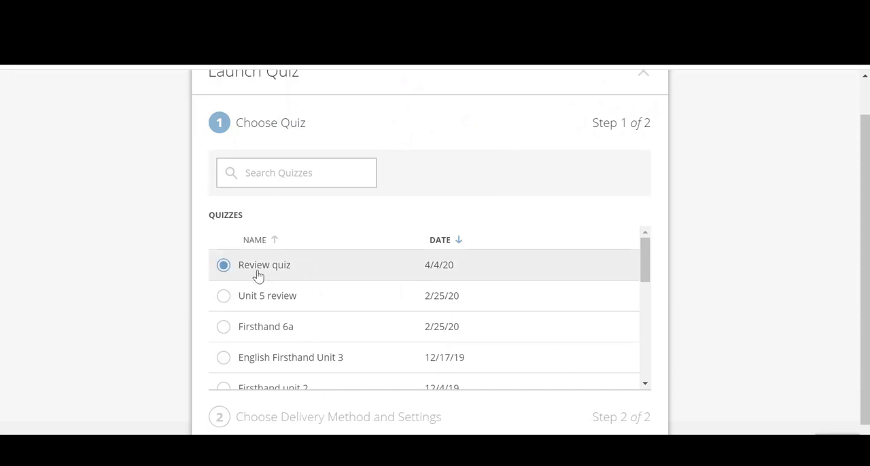
pyautogui.scroll(-3)
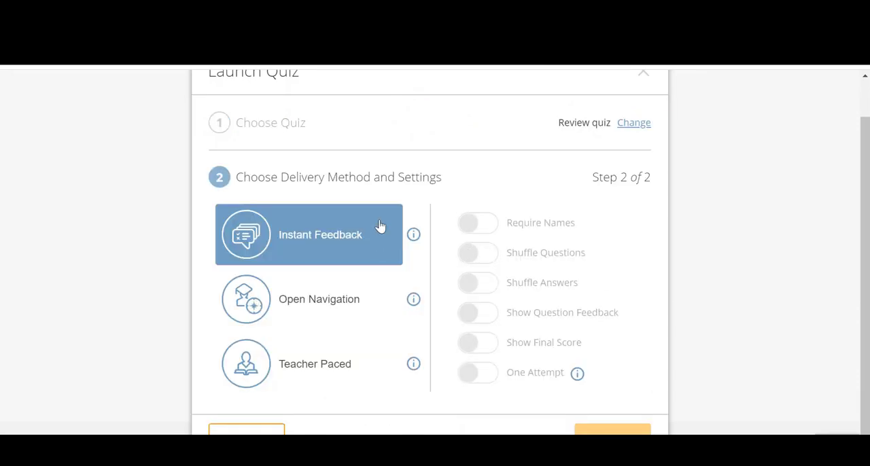
pyautogui.scroll(-3)
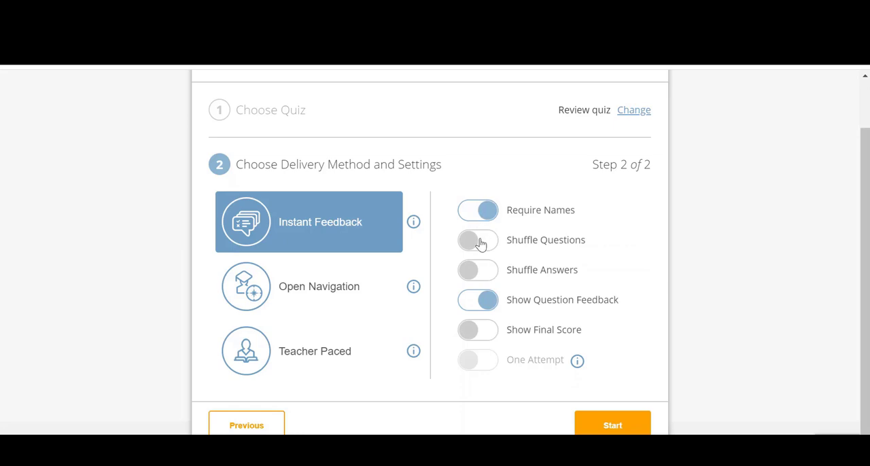
pyautogui.moveTo(479, 270)
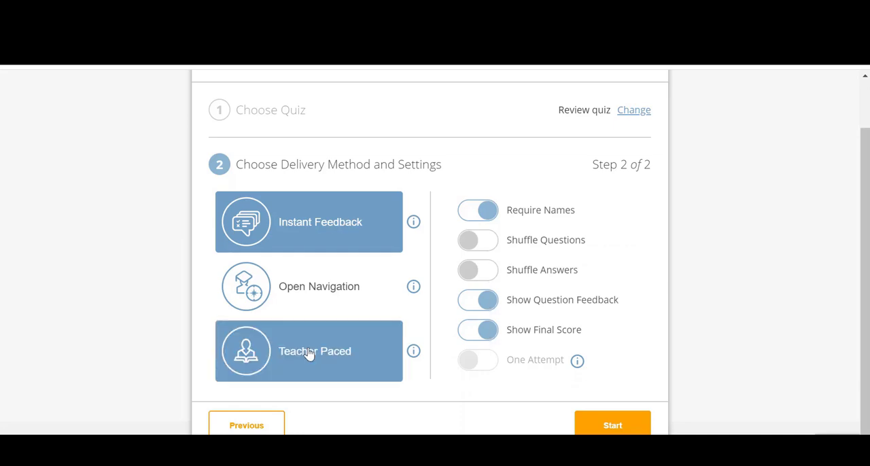
pyautogui.click(308, 221)
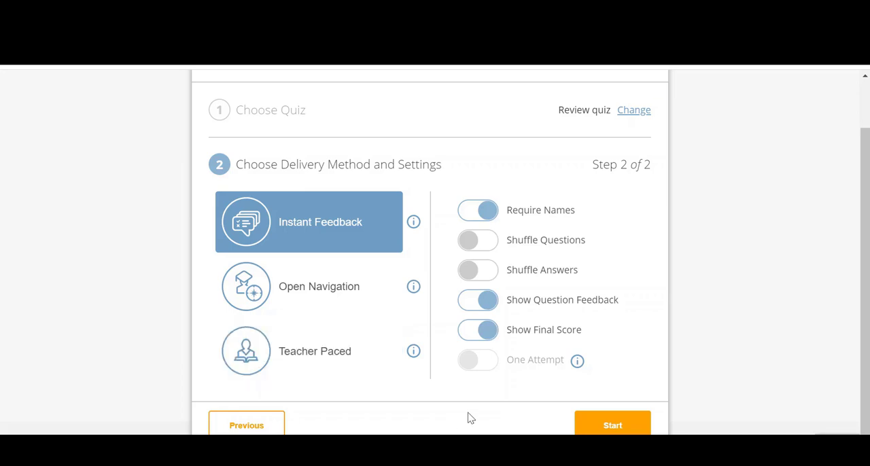
pyautogui.click(612, 425)
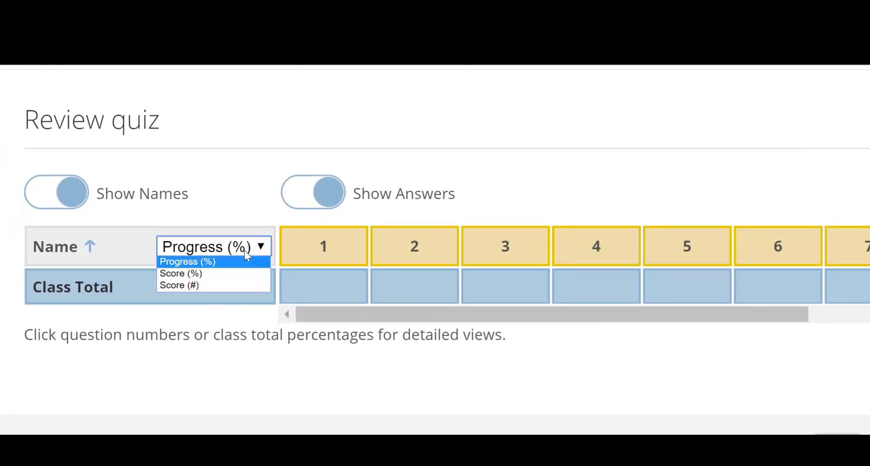
pyautogui.click(181, 274)
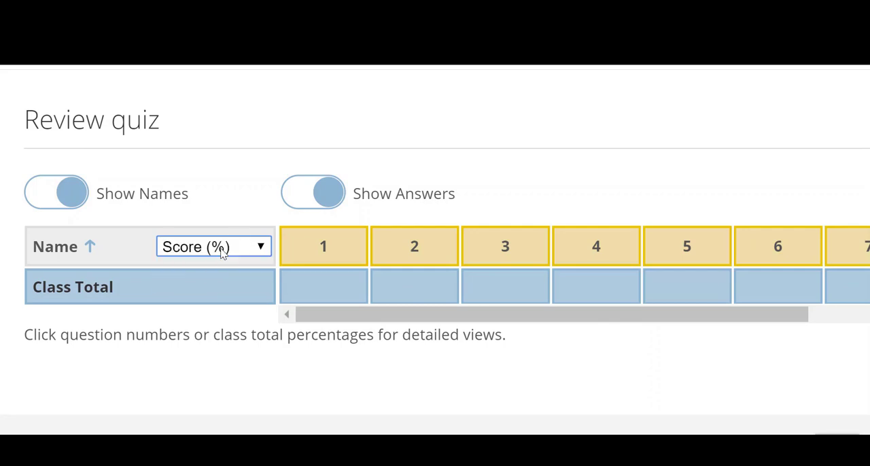
pyautogui.click(213, 247)
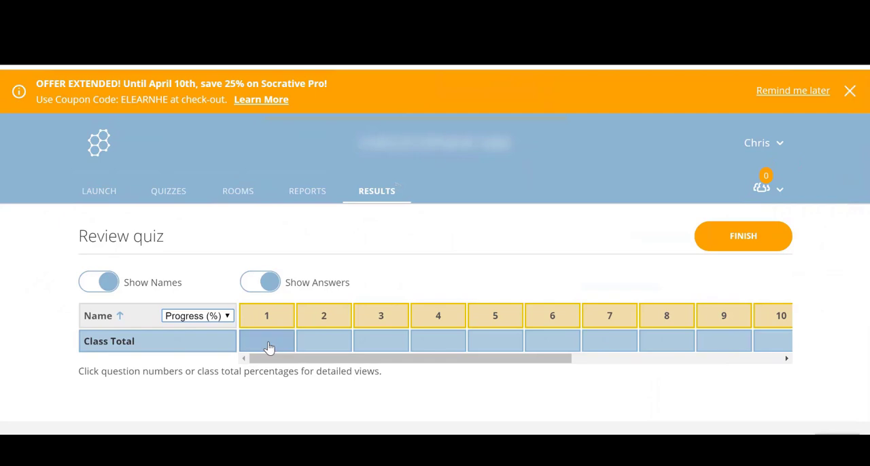
pyautogui.moveTo(254, 231)
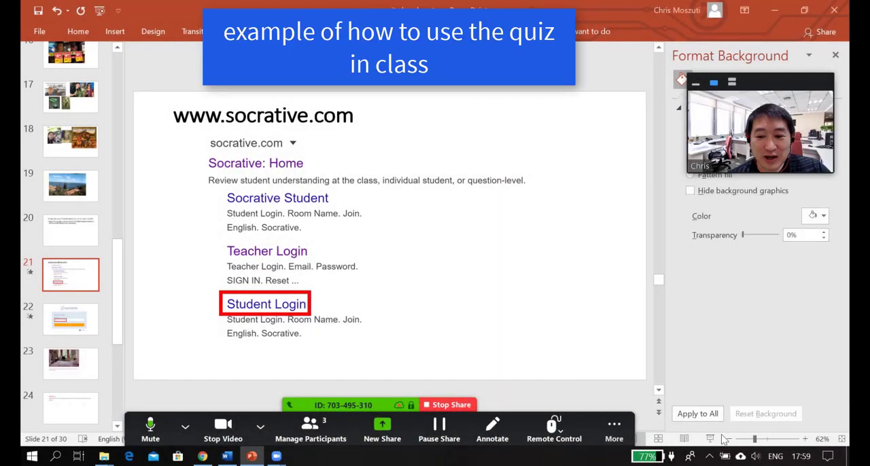
# Switch the Zoom share from the slides to the Socrative student login window
pyautogui.click(612, 428)
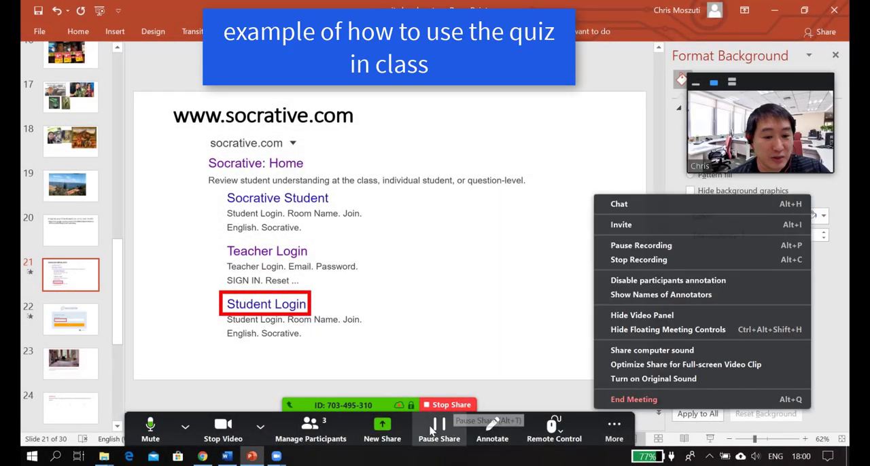
pyautogui.click(381, 428)
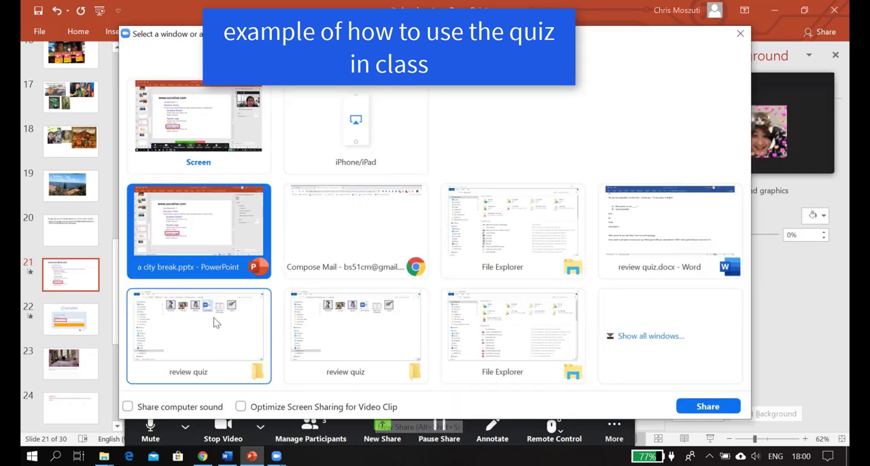
pyautogui.moveTo(757, 393)
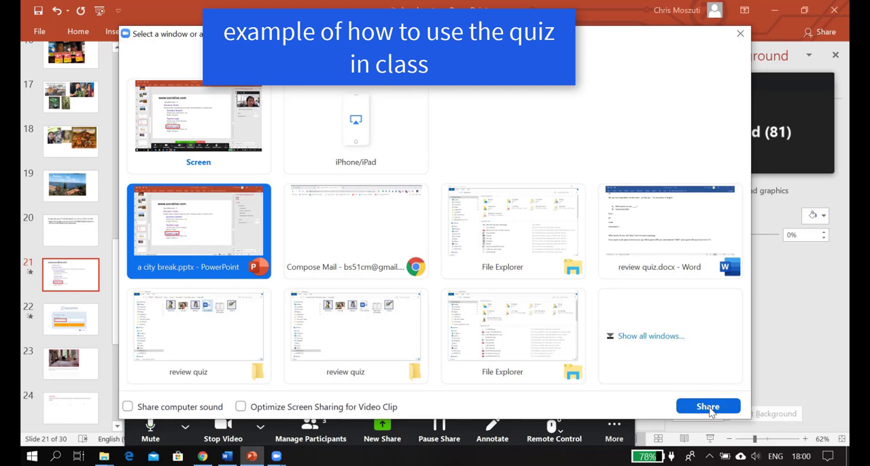
pyautogui.click(707, 405)
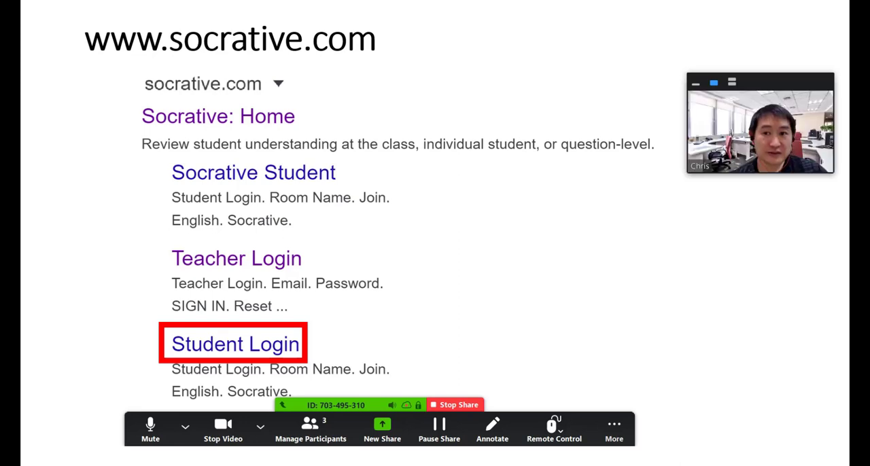
pyautogui.click(234, 344)
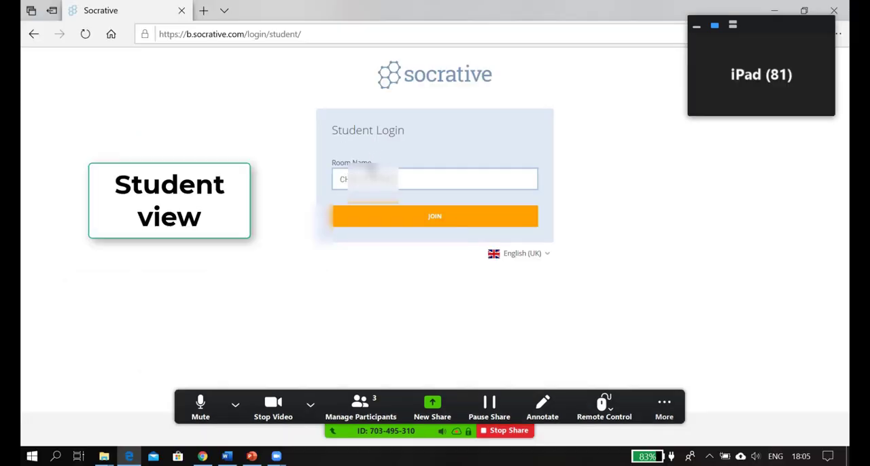
# Join room 583 as 'Test student' and start the quiz
pyautogui.write('583')
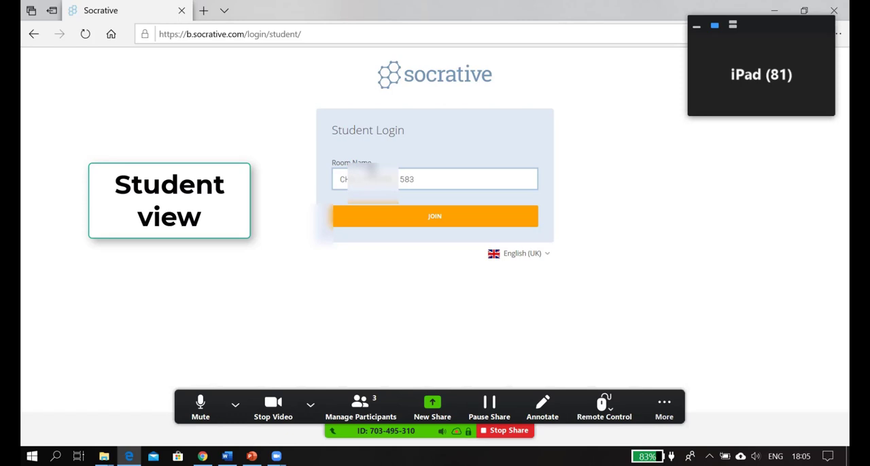
pyautogui.click(435, 216)
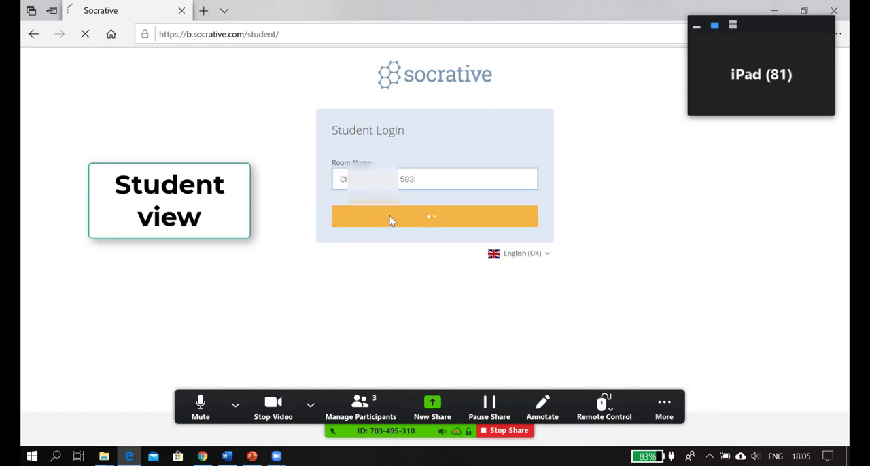
pyautogui.click(433, 217)
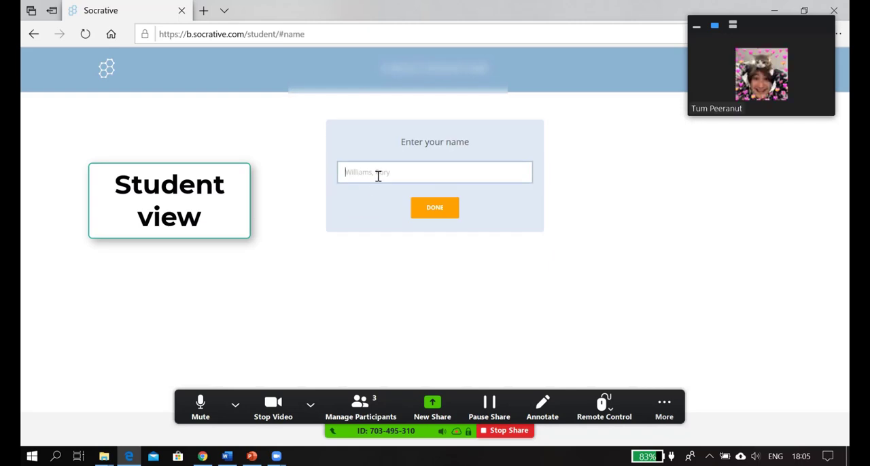
pyautogui.write('Test student')
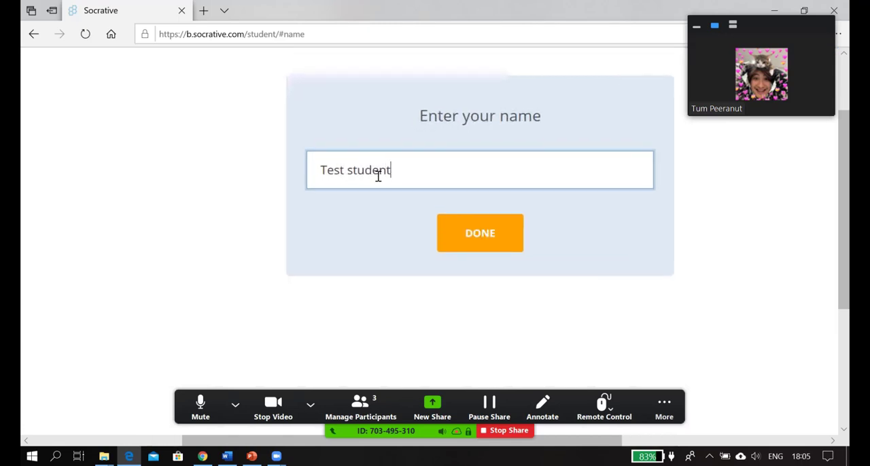
pyautogui.click(480, 232)
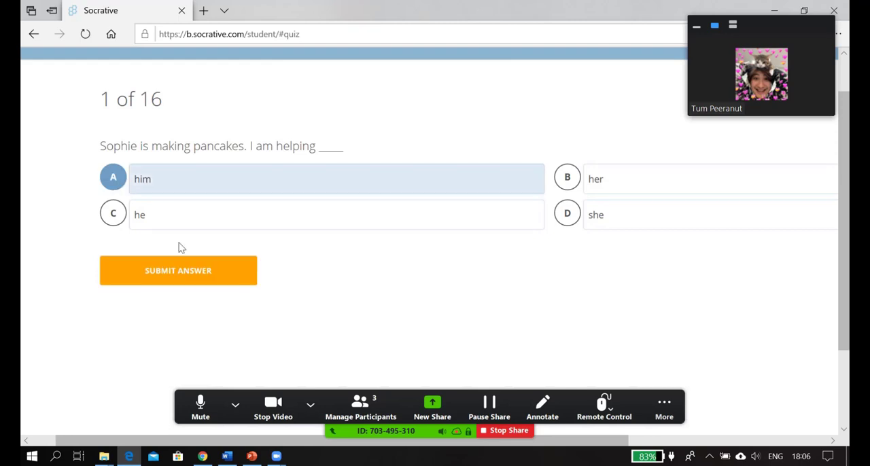
# Answer 'him' for question 1 and 'me' for question 2, dismissing each feedback
pyautogui.click(178, 270)
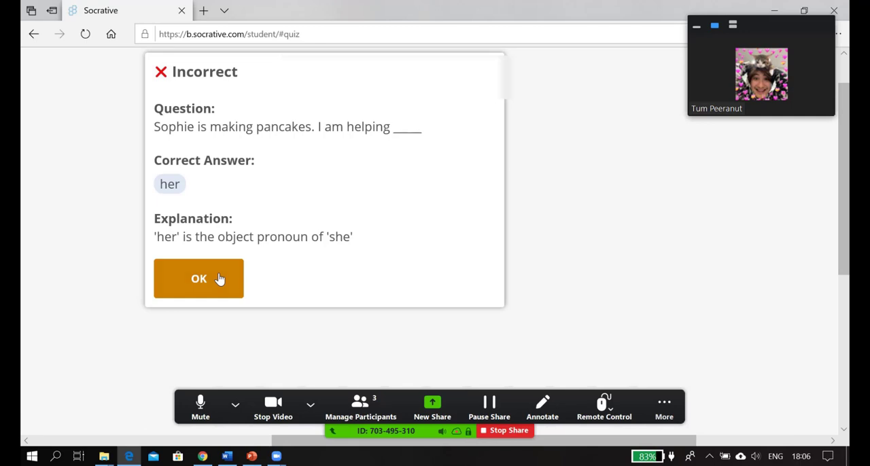
pyautogui.click(198, 278)
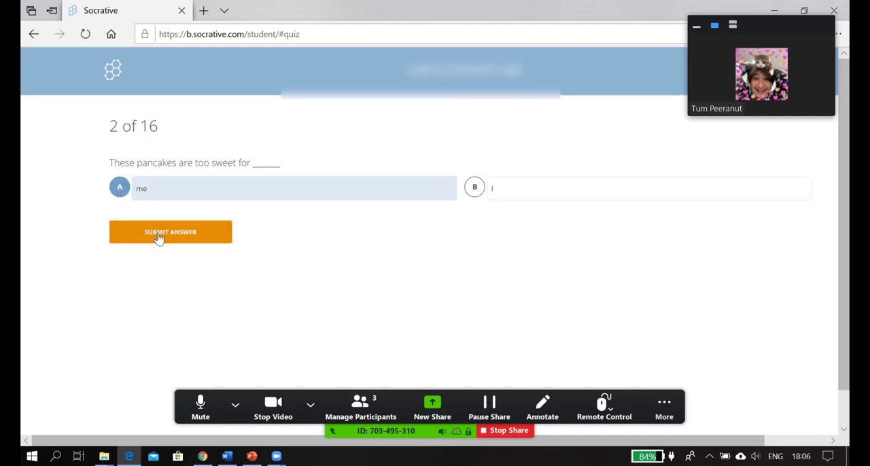
pyautogui.click(169, 232)
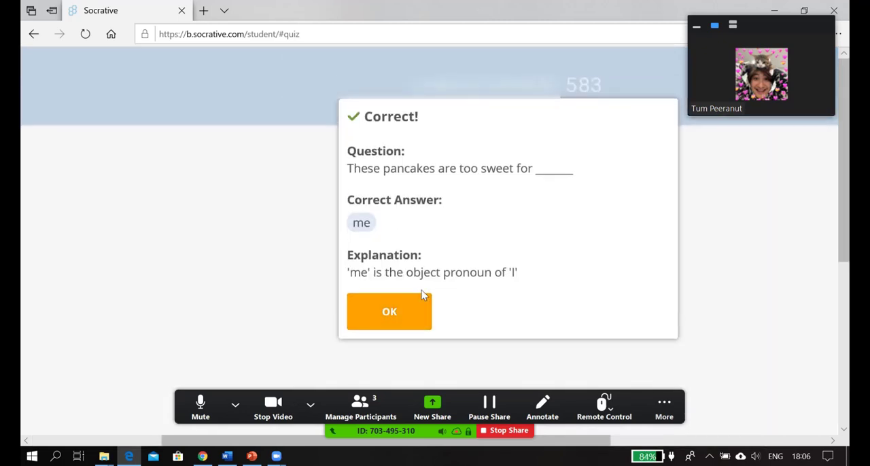
pyautogui.click(389, 311)
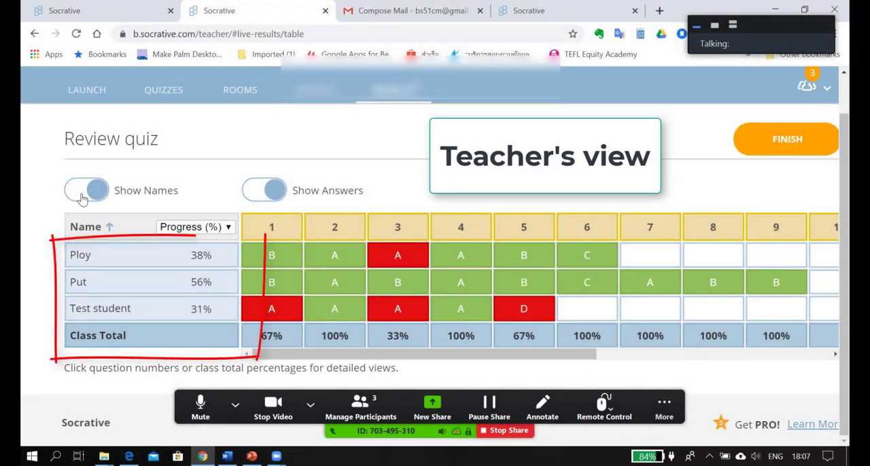
# Hide and re-show student names and answers in the live results, then scroll the table
pyautogui.click(86, 190)
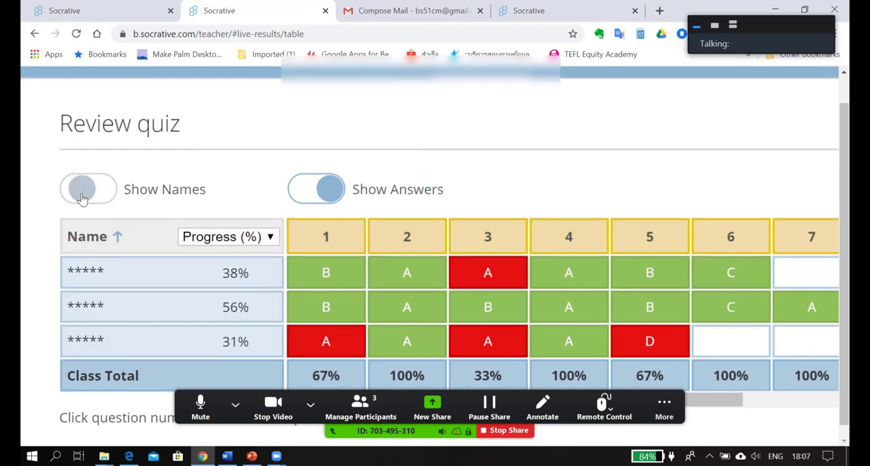
pyautogui.click(309, 150)
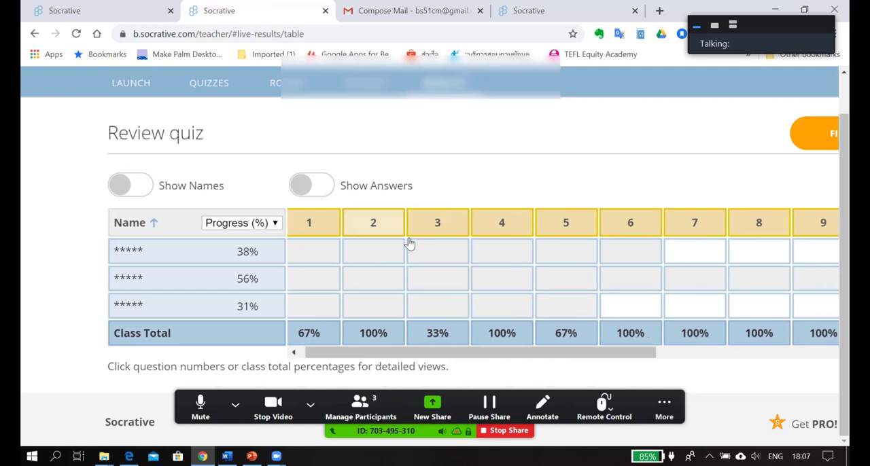
pyautogui.click(129, 185)
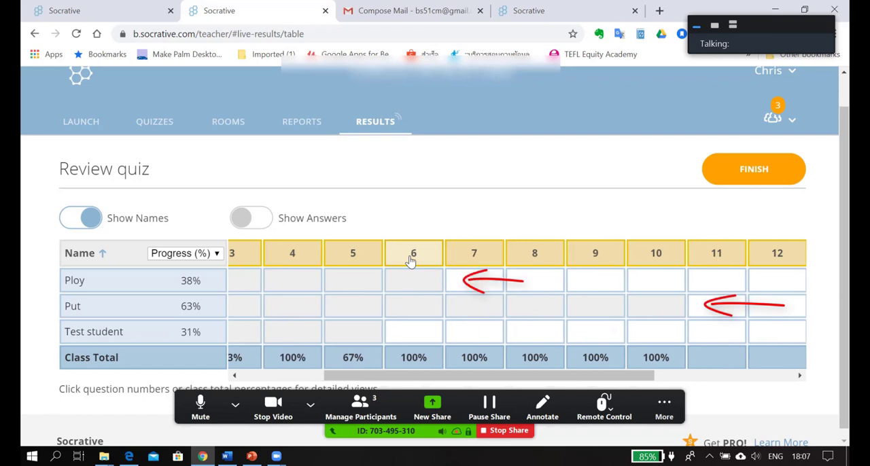
pyautogui.scroll(-3)
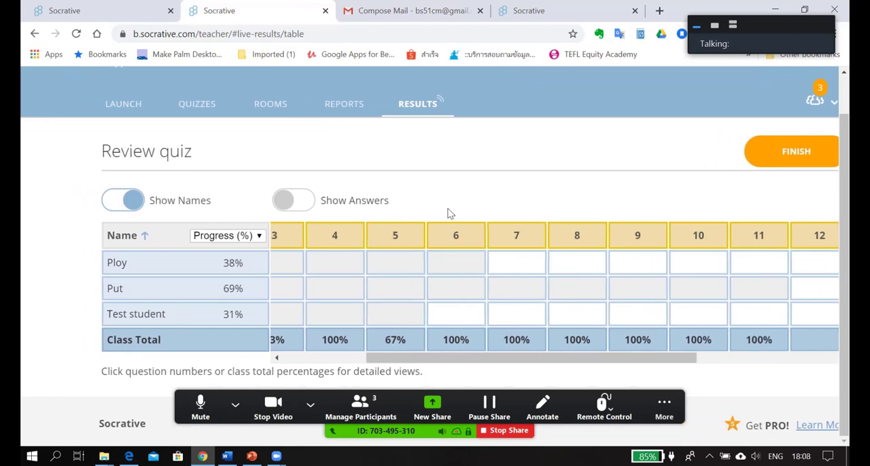
pyautogui.click(294, 200)
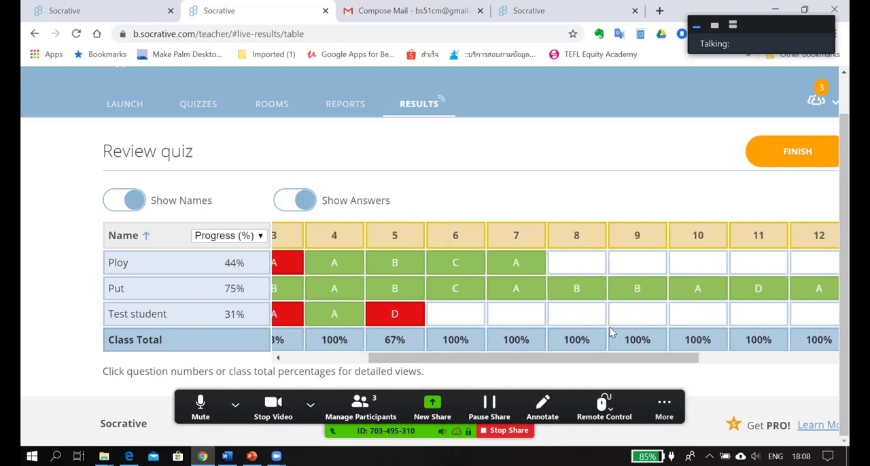
pyautogui.hscroll(3)
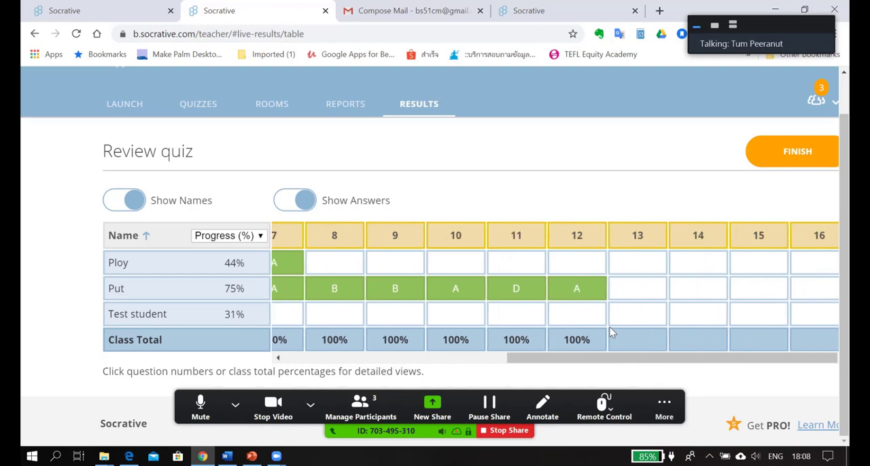